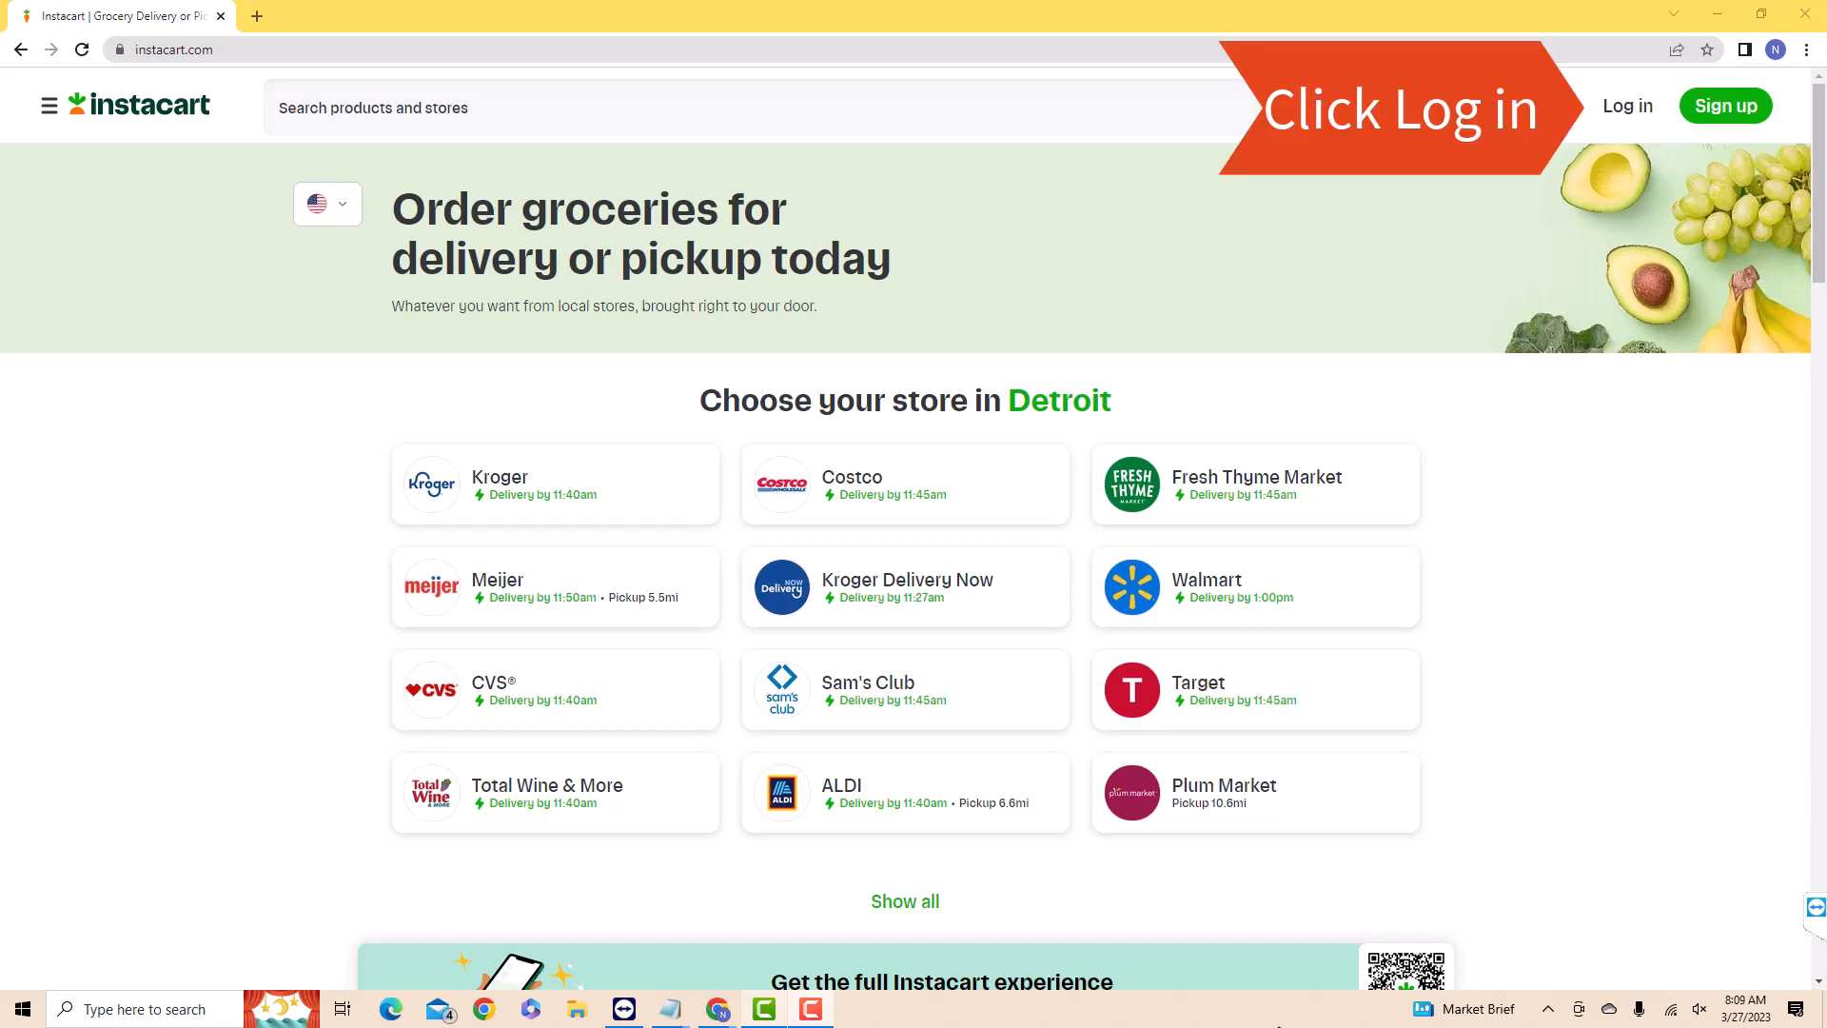
# Sign in to the Instacart account from the top-right Log in link.
pyautogui.click(1627, 105)
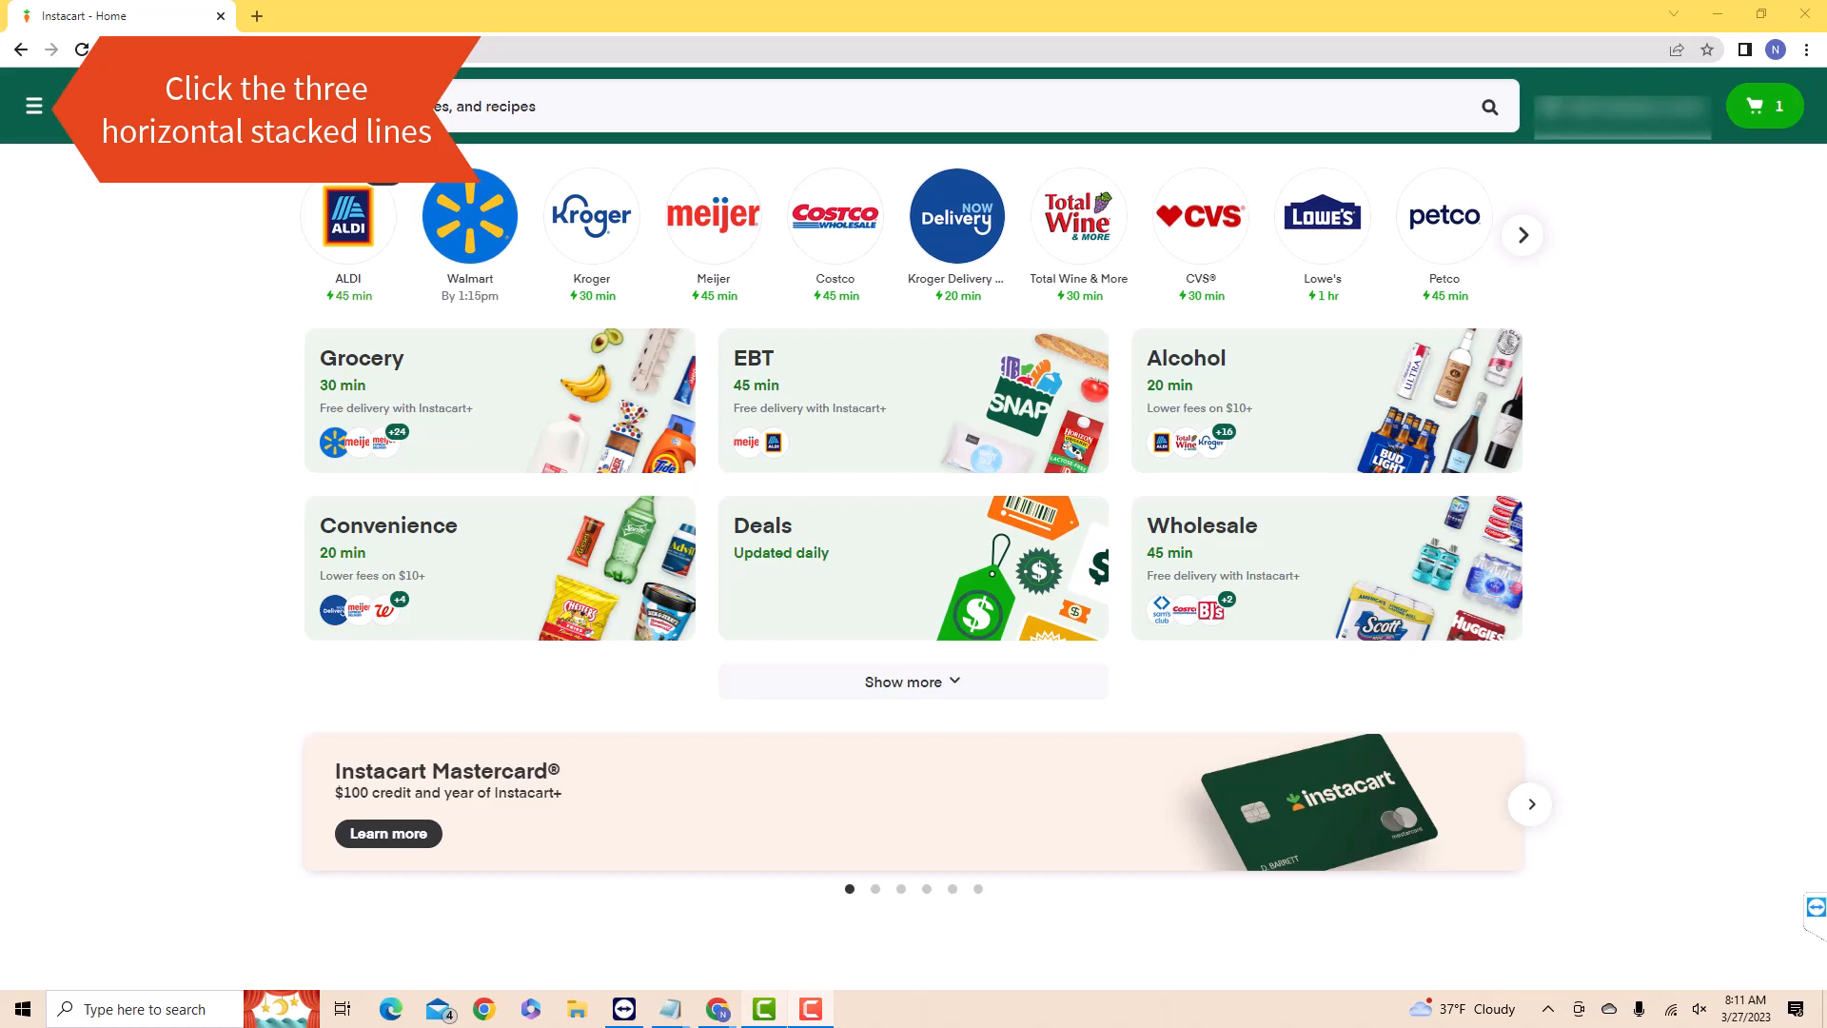
# Reach Your account settings from the hamburger navigation panel.
pyautogui.click(34, 107)
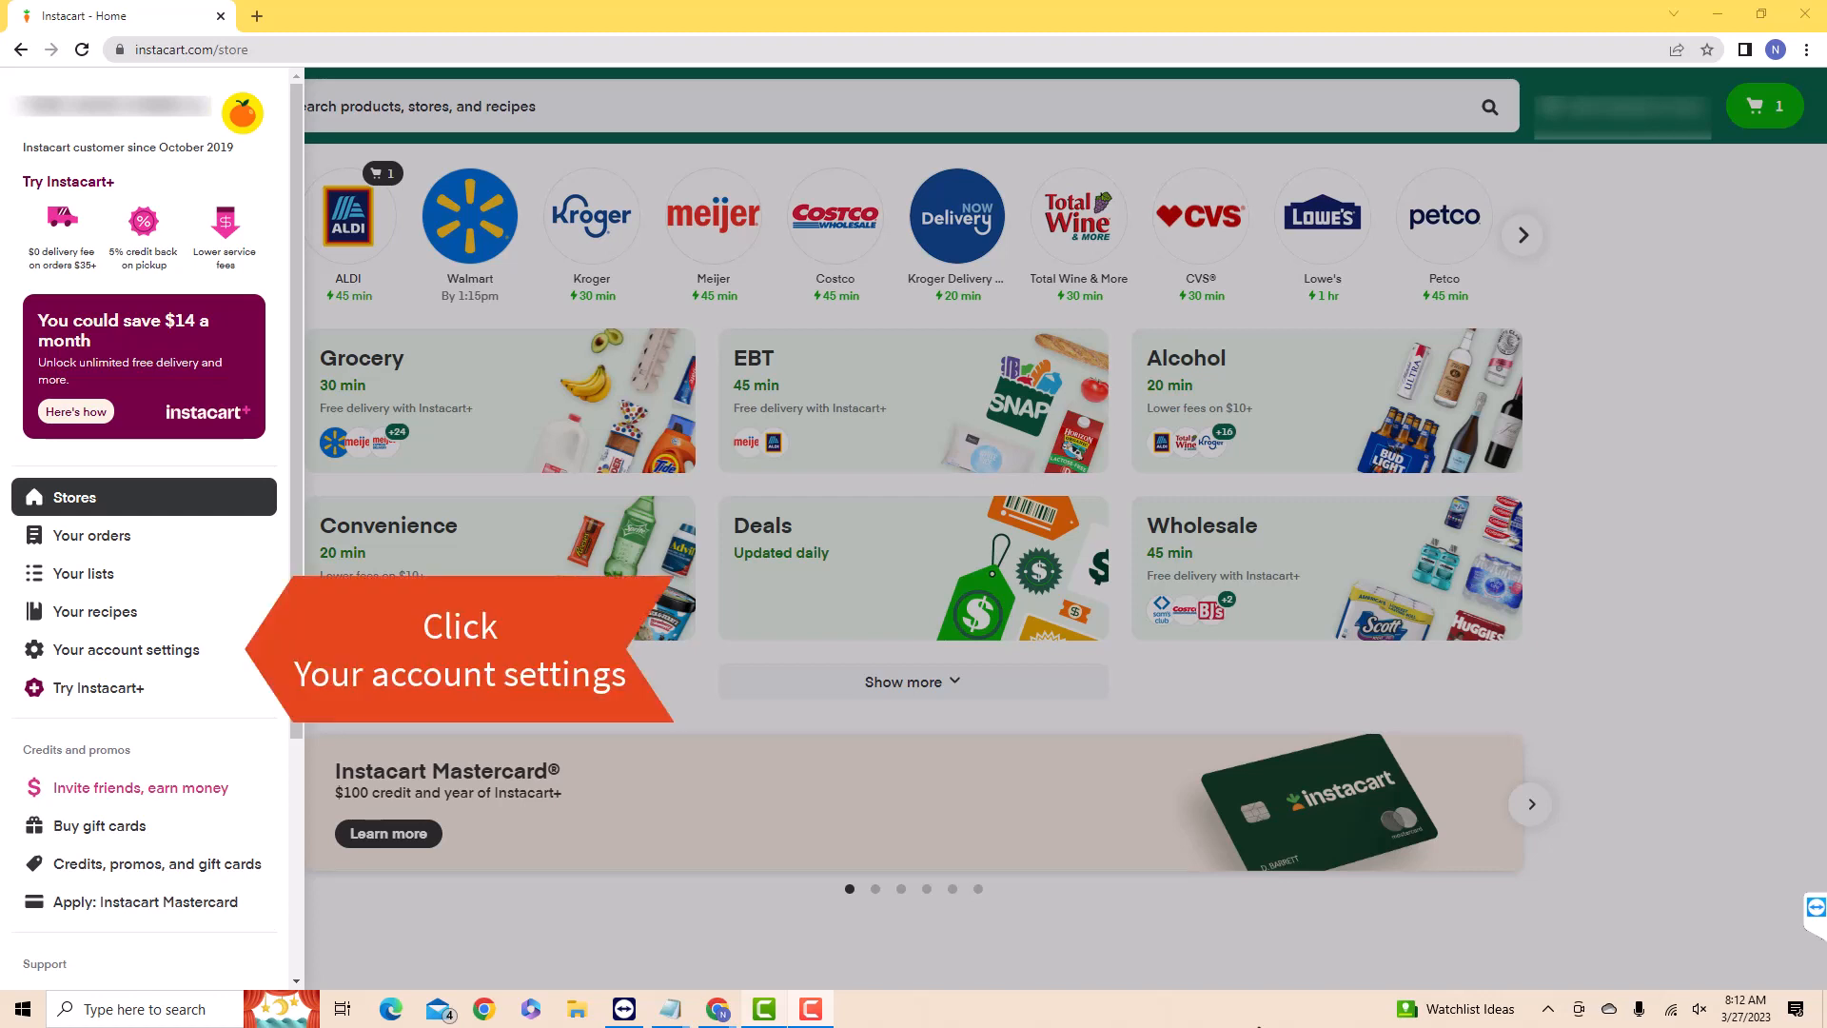
pyautogui.click(127, 649)
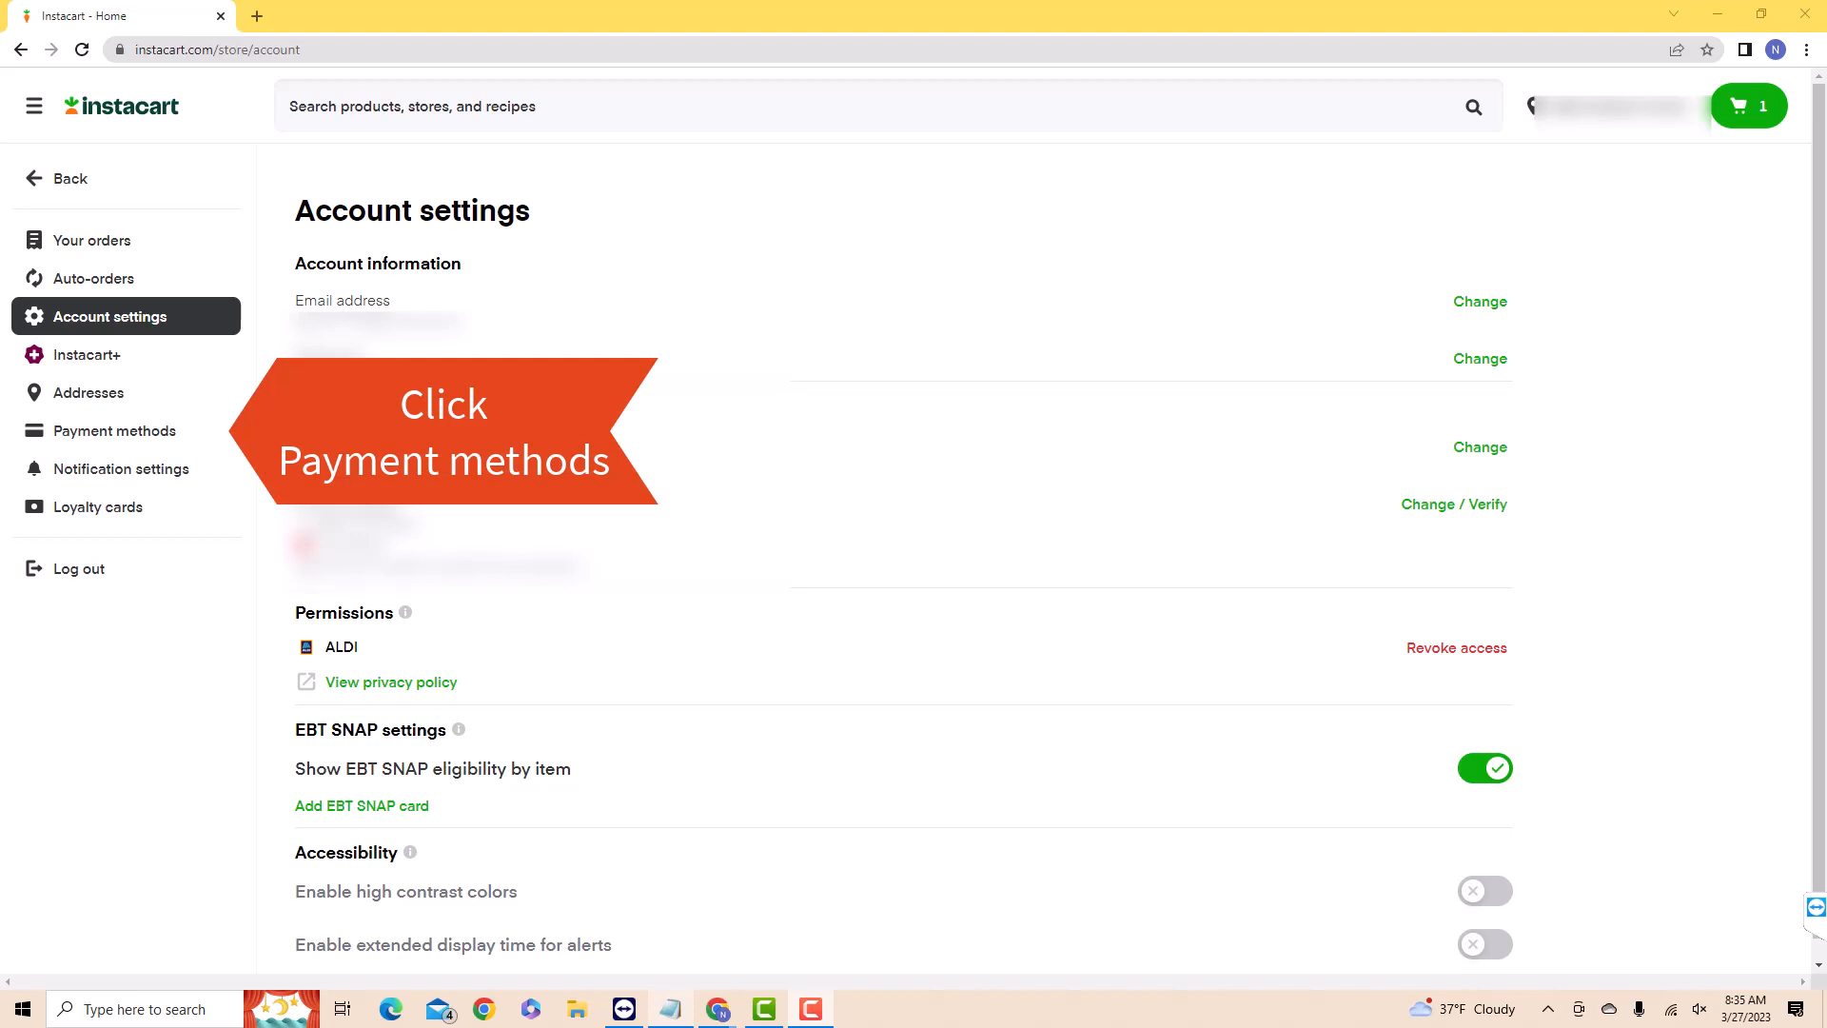
# Go to Payment methods and begin adding a new credit or debit card.
pyautogui.click(114, 430)
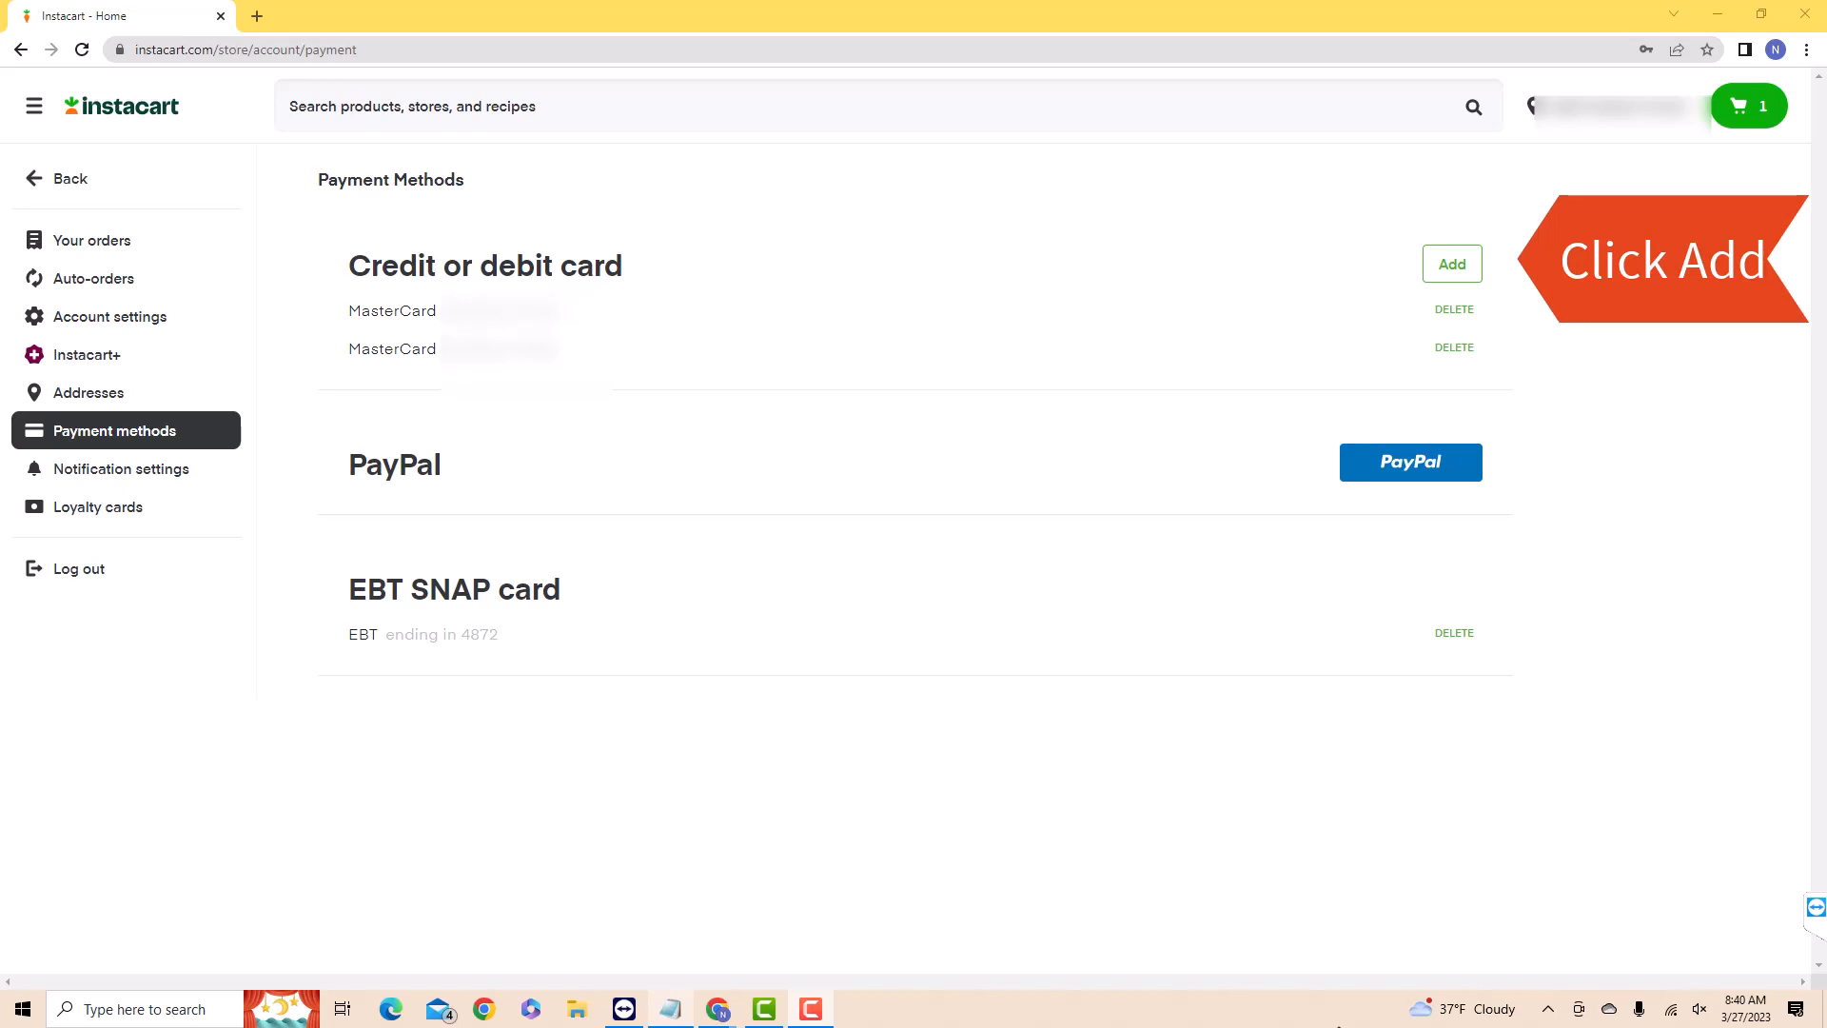
pyautogui.click(1452, 263)
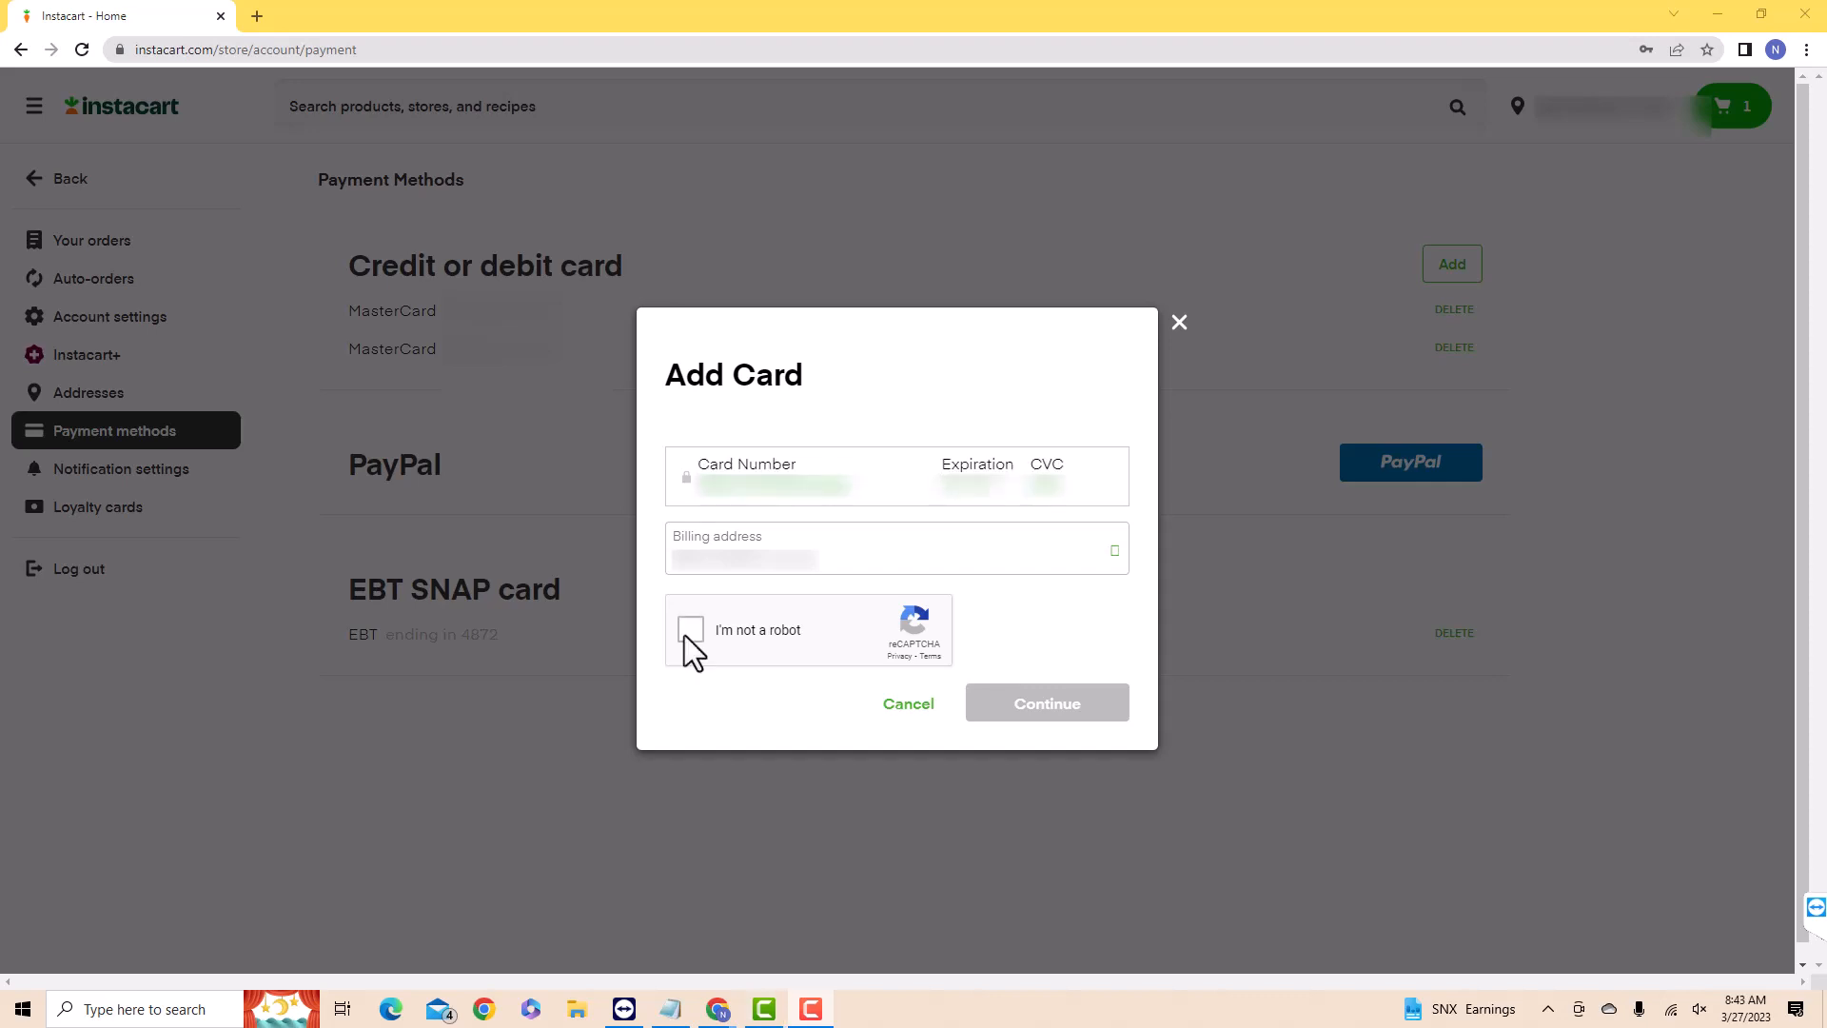
# Pass the I'm not a robot check and submit the new Visa card details.
pyautogui.click(689, 629)
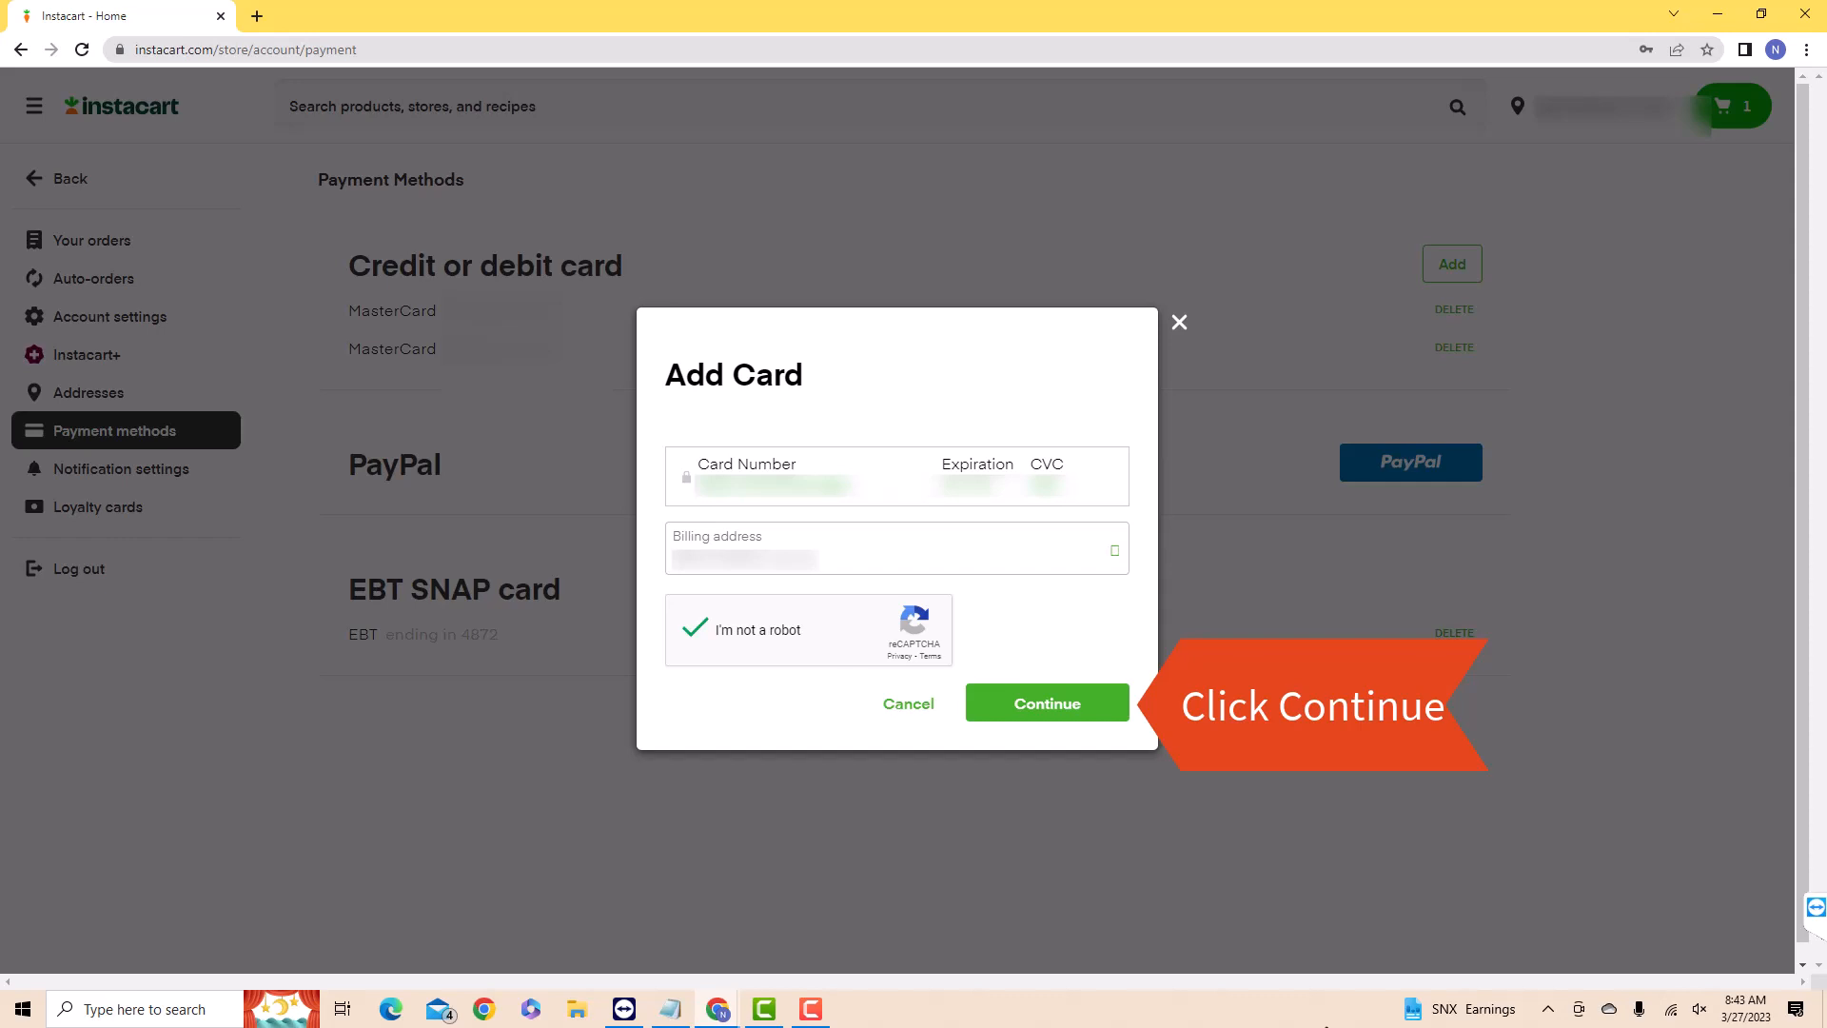
pyautogui.click(1045, 702)
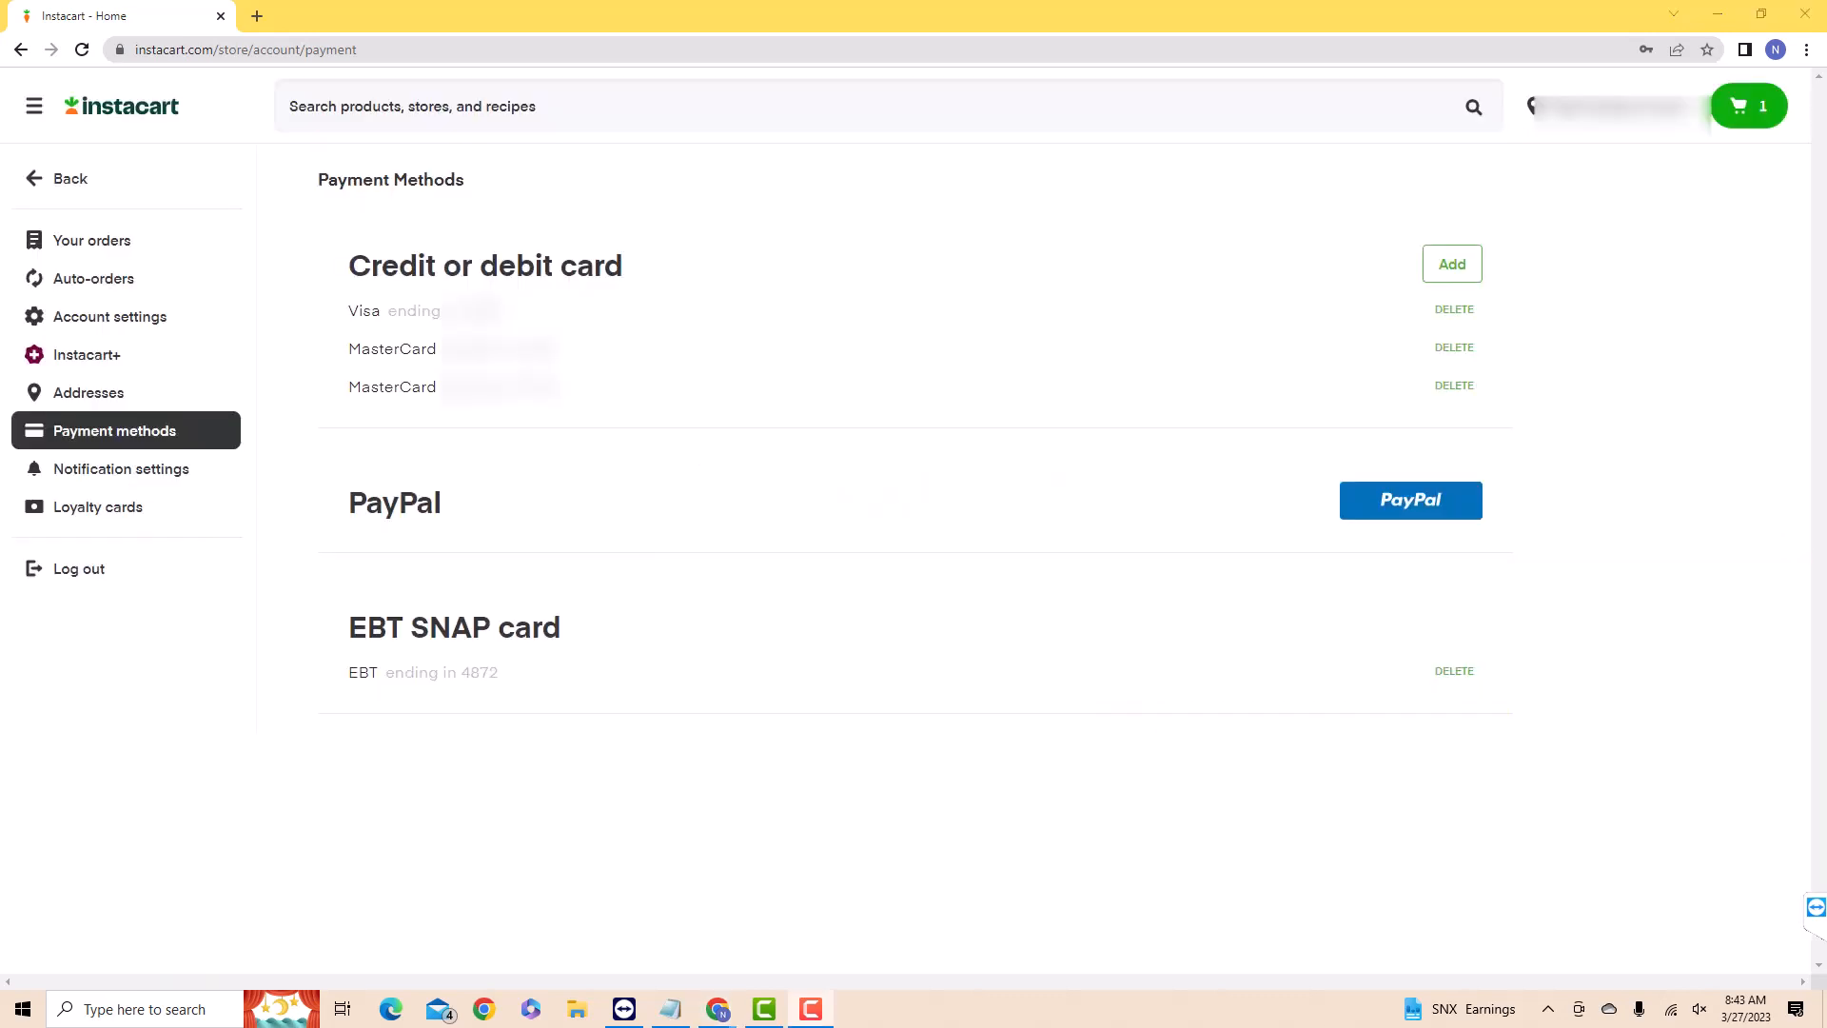